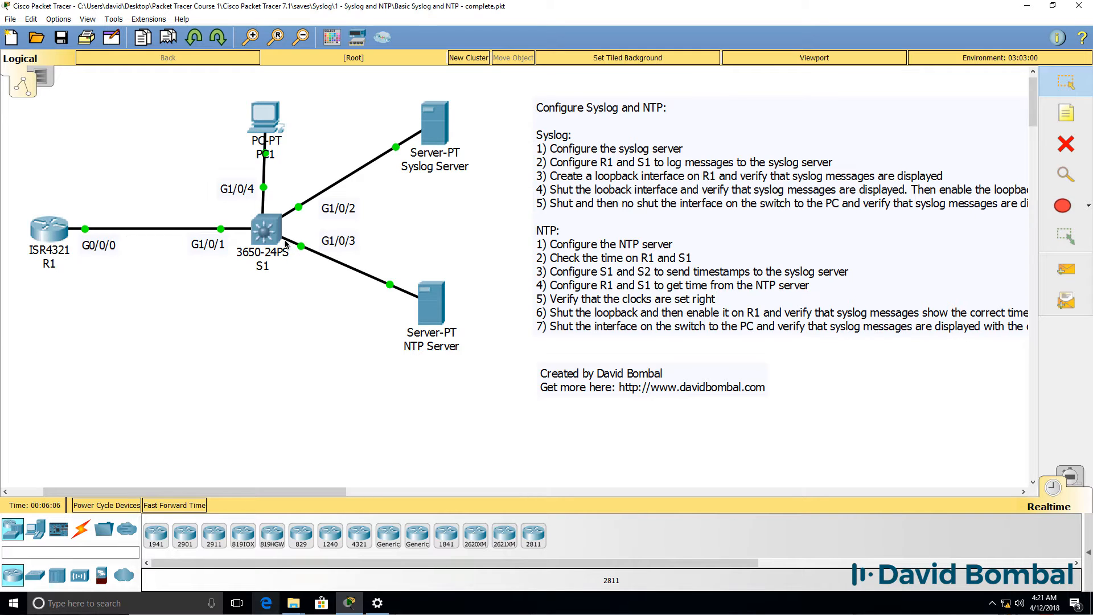
mouse_move(433, 179)
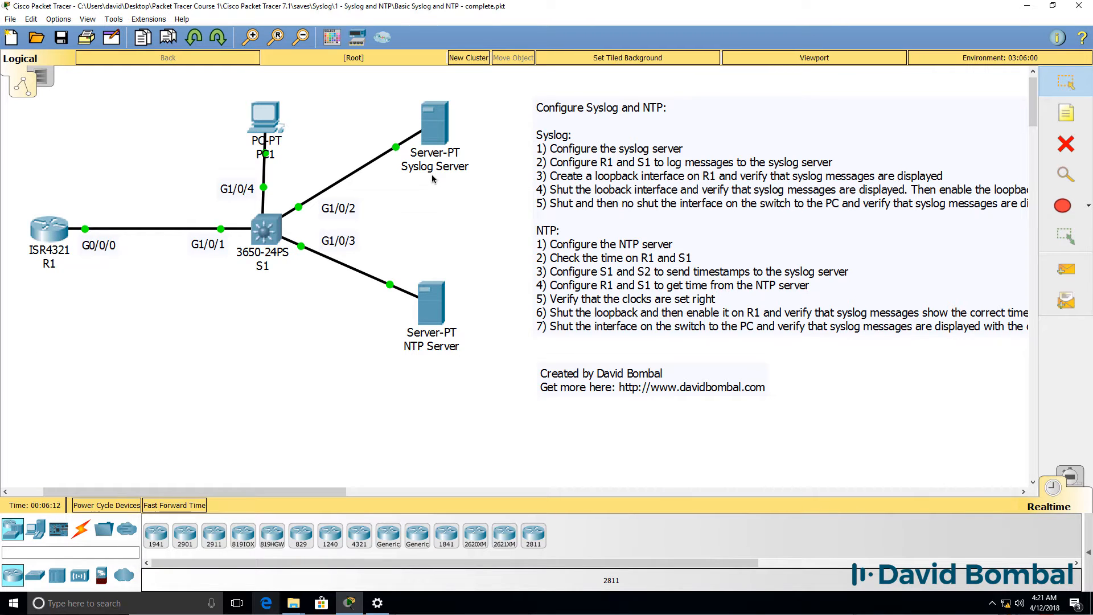